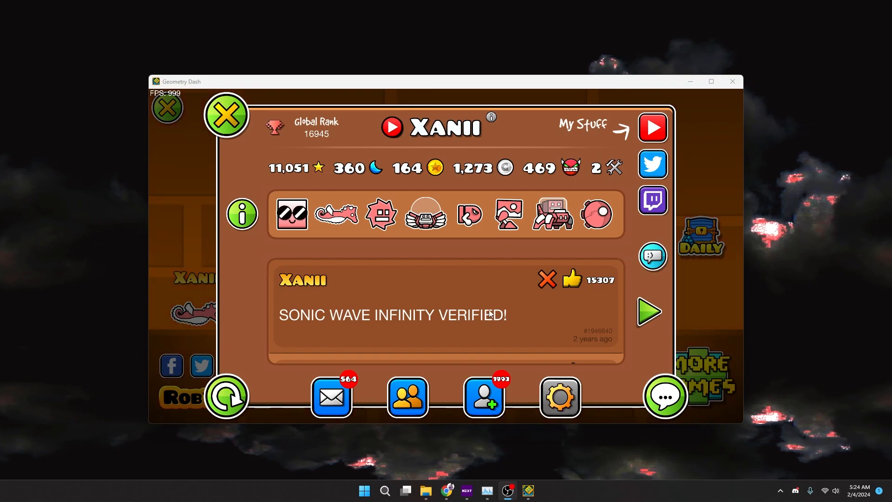
mouse_move(424, 194)
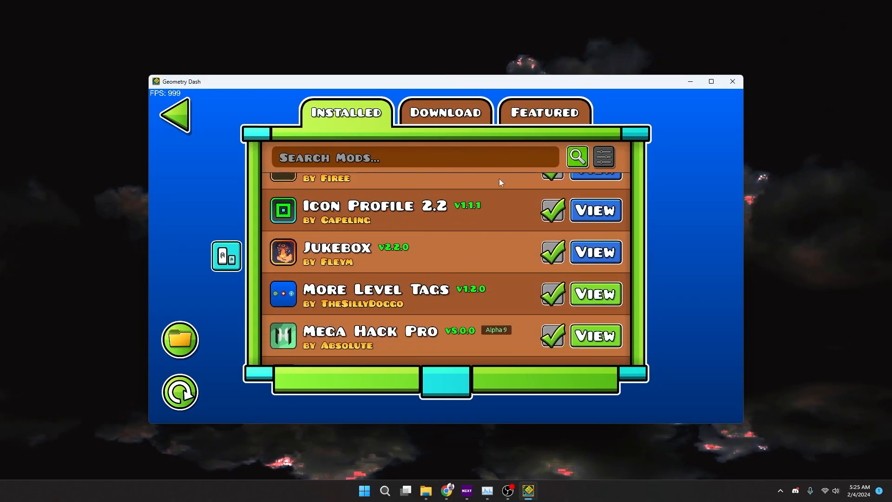
Review the Installed mods list in the Geode menu, then close Geometry Dash
left_click(177, 114)
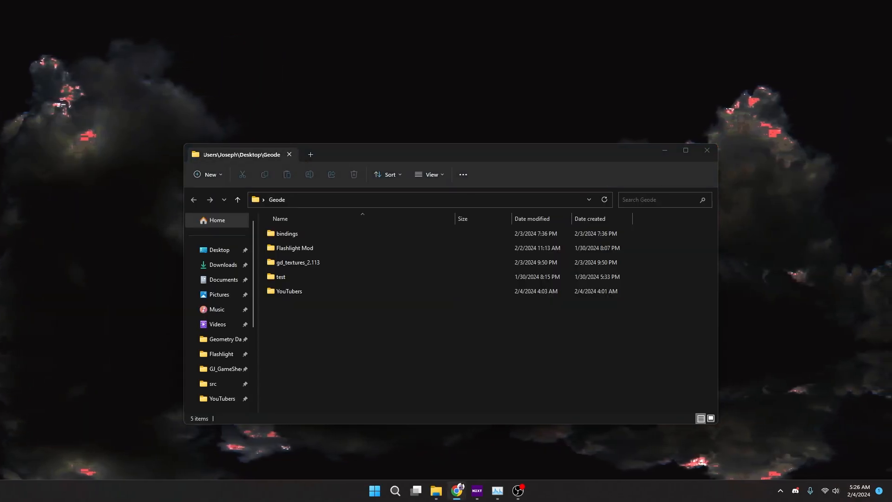
Reach the '1. Prerequisites' tutorial page on the geode-sdk.org documentation
left_click(456, 494)
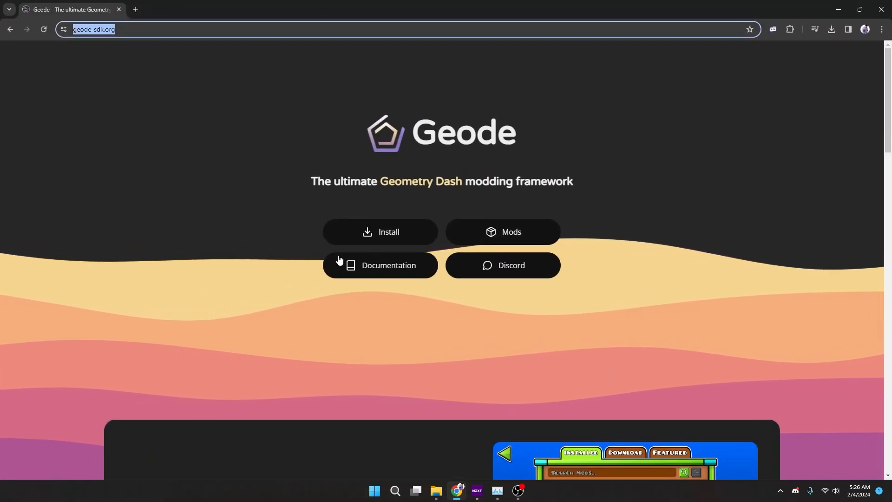
left_click(380, 265)
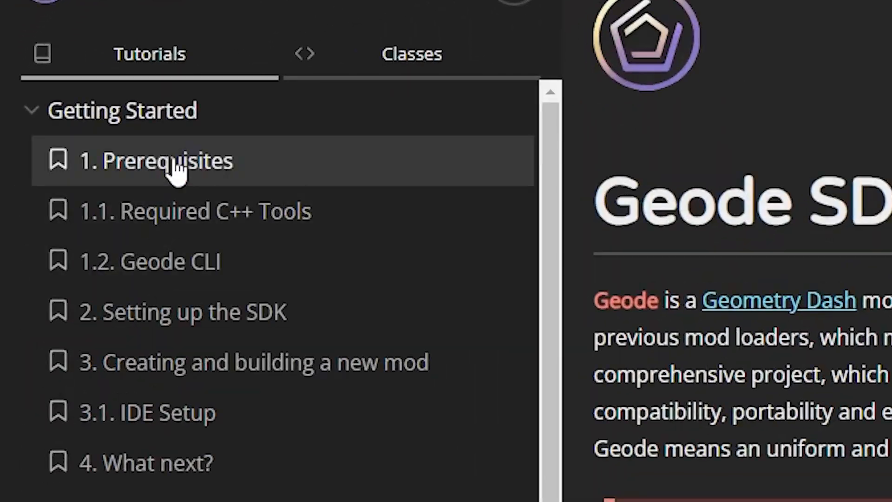
left_click(156, 161)
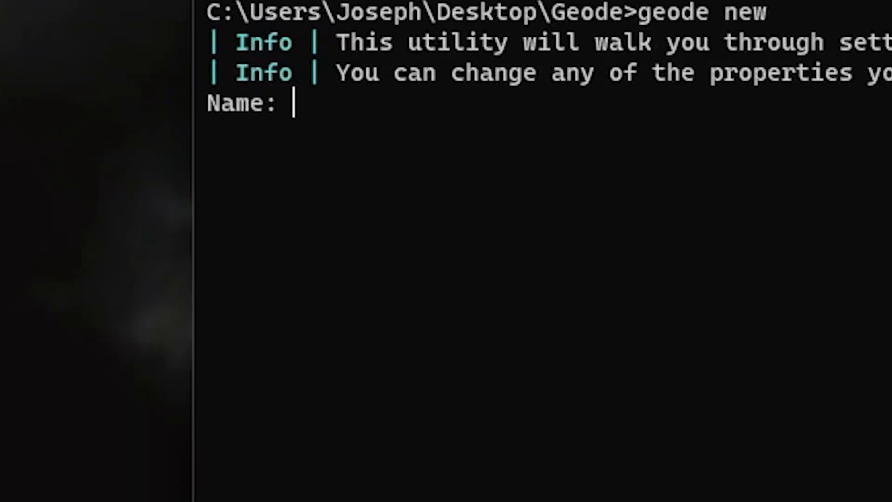
Answer the 'geode new' prompts: name NOCLIP, v1.0.0, GD 2.204, developer Xanii, confirm location
type("N")
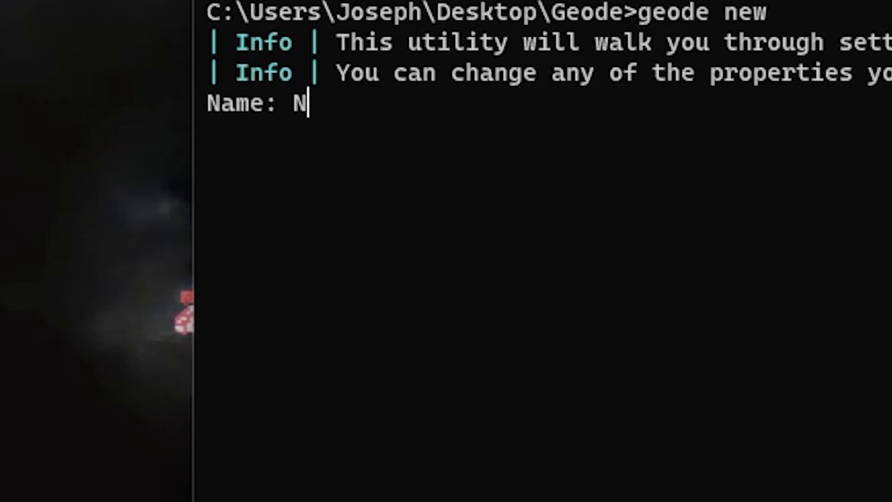
type("OCLIP")
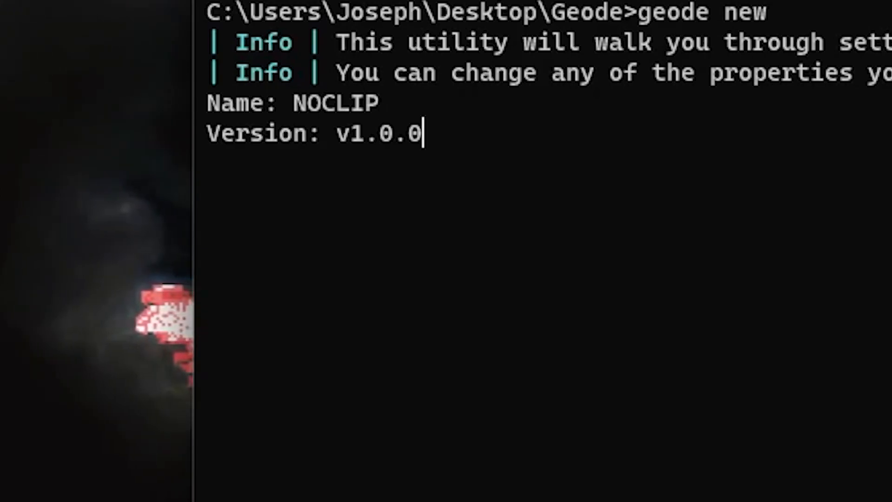
key("enter")
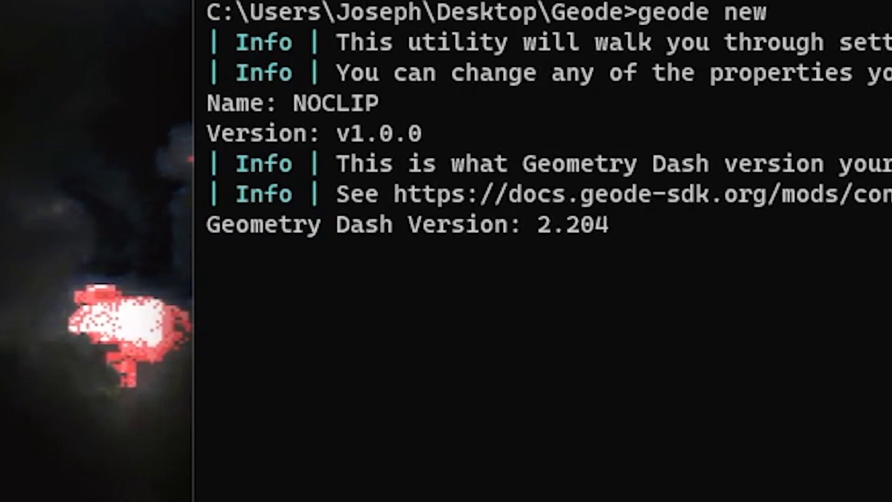
type("Xanii")
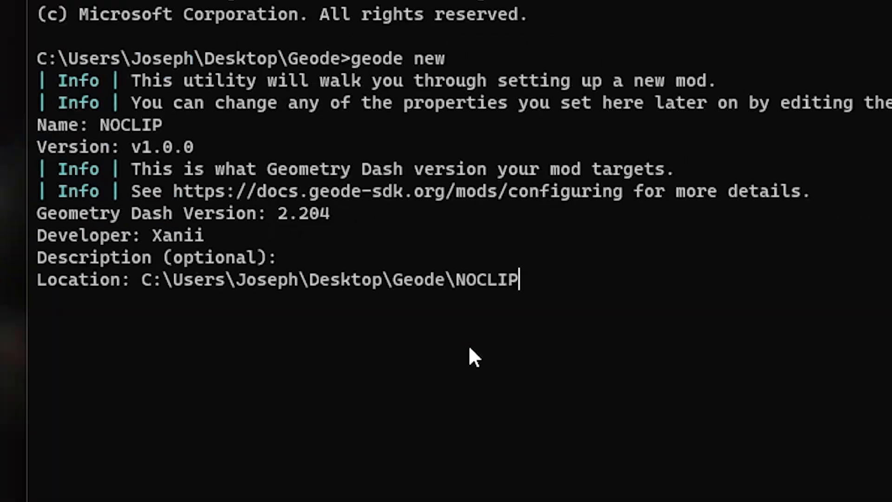
type("y")
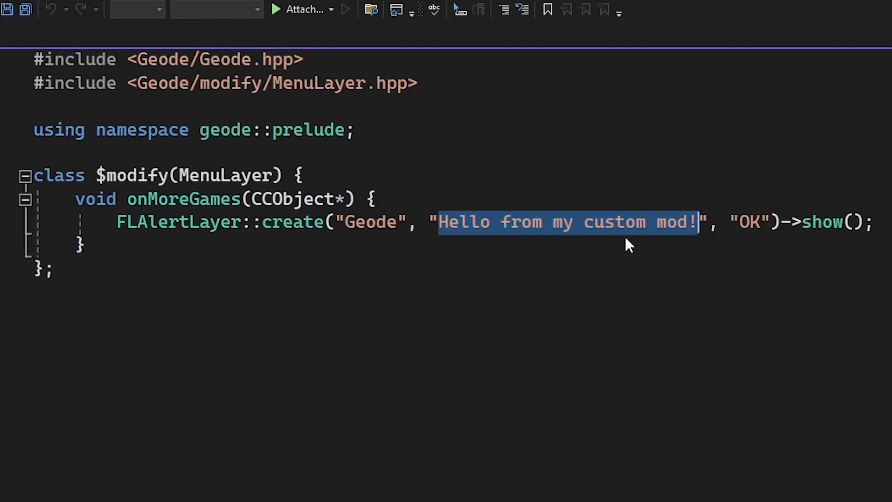
Build and run the template mod so Geometry Dash shows the 'Hello from my custom mod!' alert
left_click(275, 10)
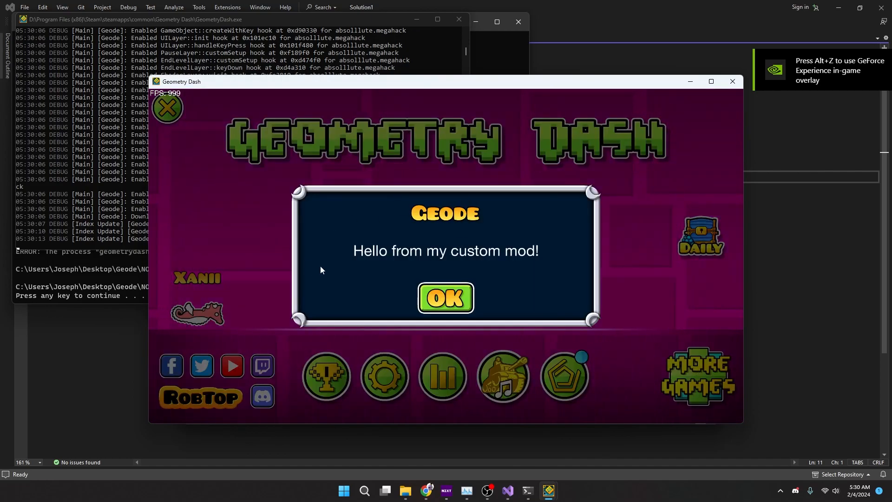
mouse_move(457, 270)
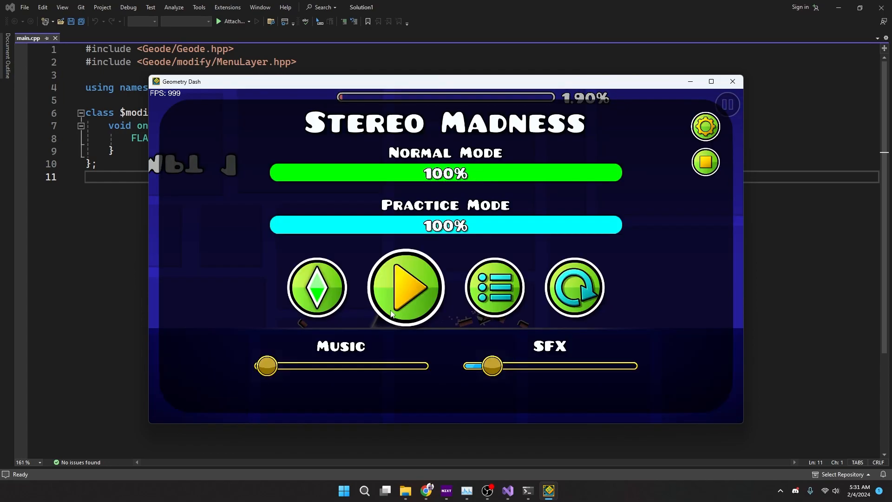
Resume the paused Stereo Madness level twice from its pause menu
left_click(407, 287)
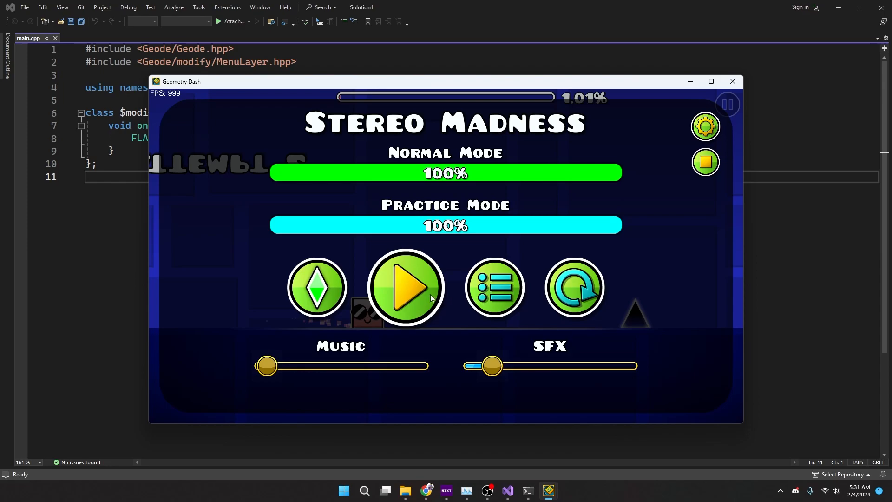
left_click(406, 287)
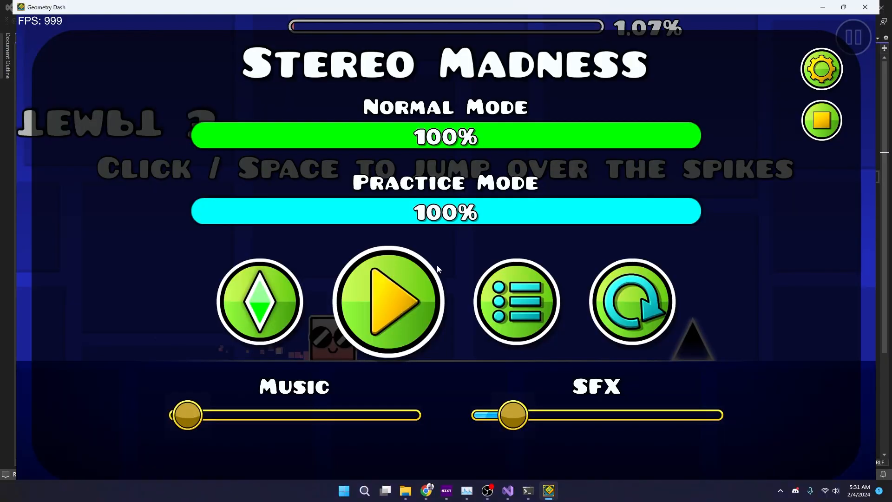
mouse_move(446, 276)
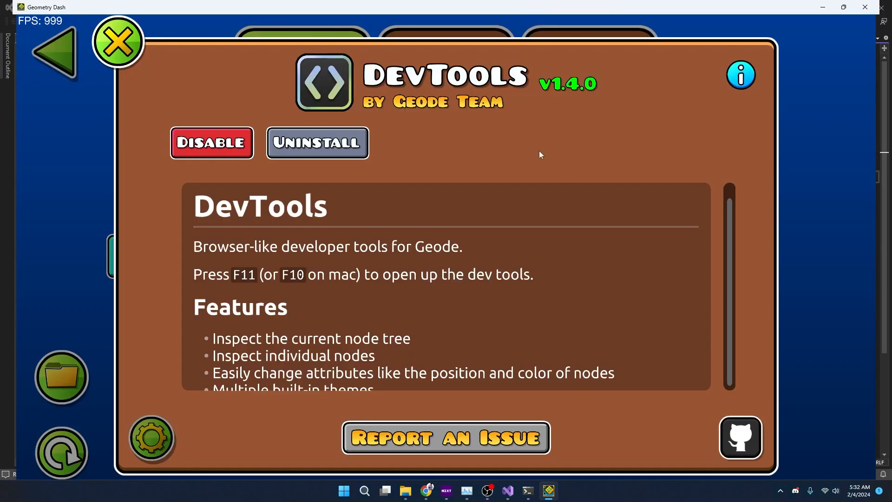
In DevTools' node tree, expand CCScene, peek into PauseLayer, then expand PlayLayer's children and resume
left_click(118, 41)
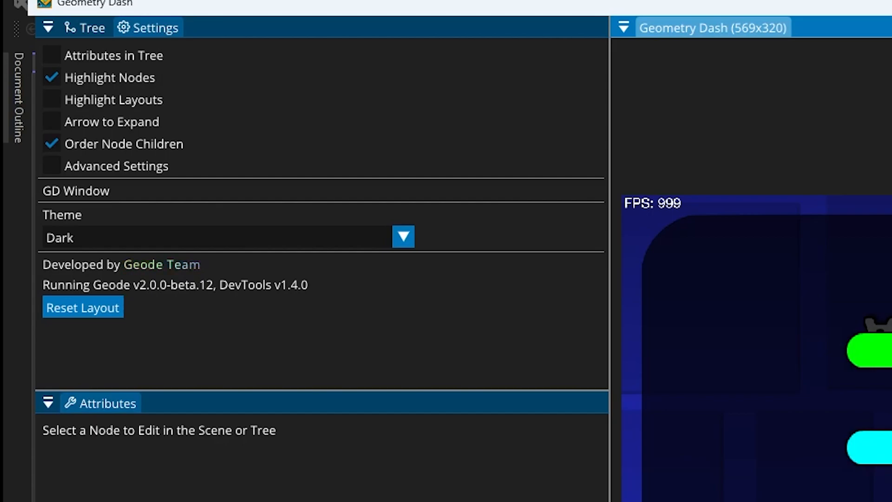
left_click(85, 27)
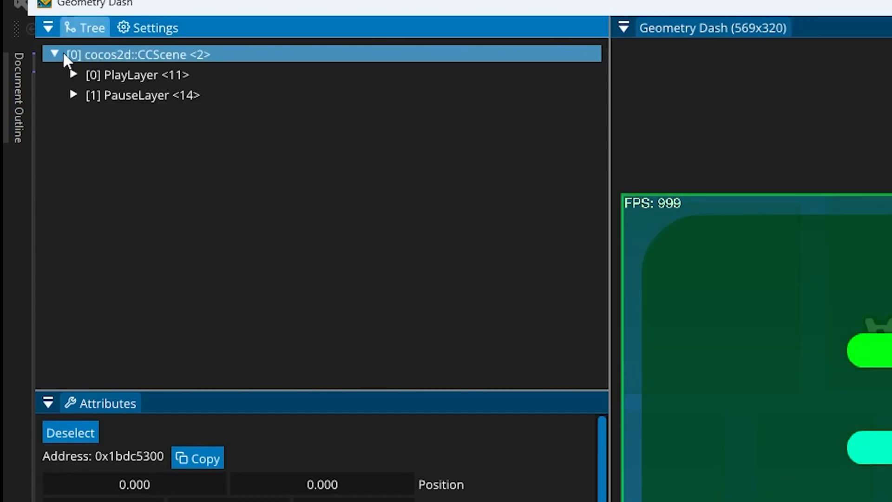
left_click(136, 74)
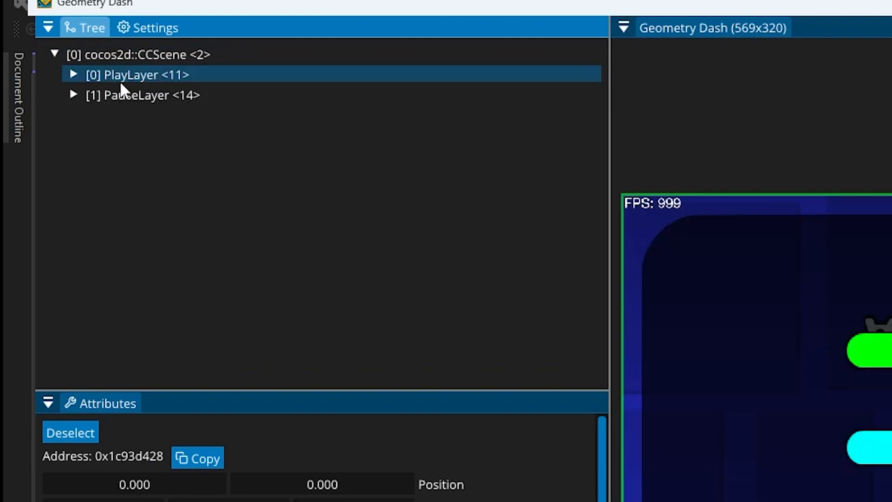
left_click(73, 95)
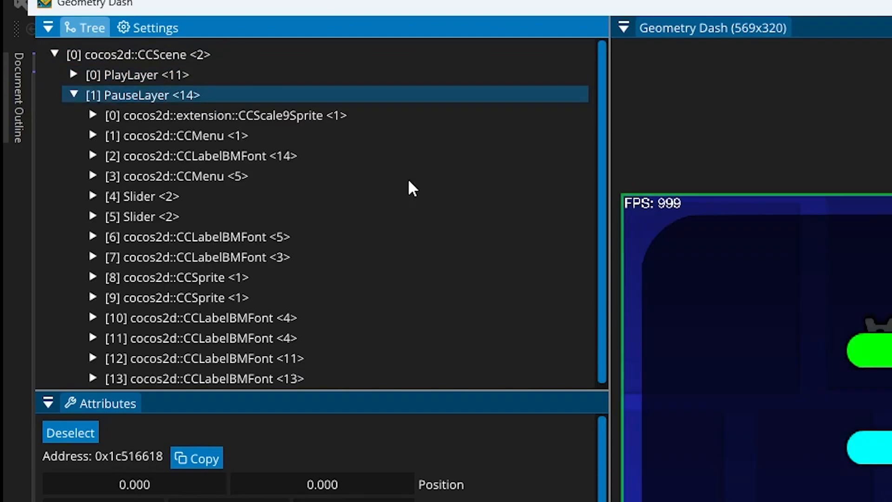
left_click(74, 95)
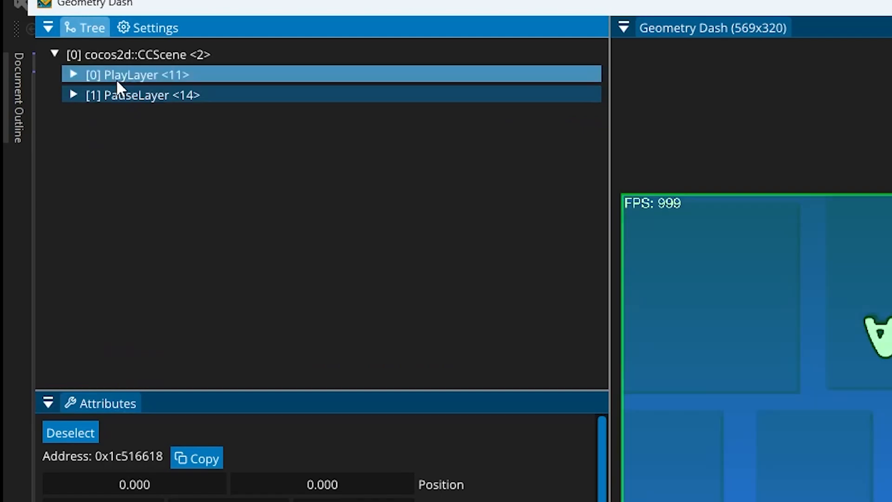
left_click(73, 75)
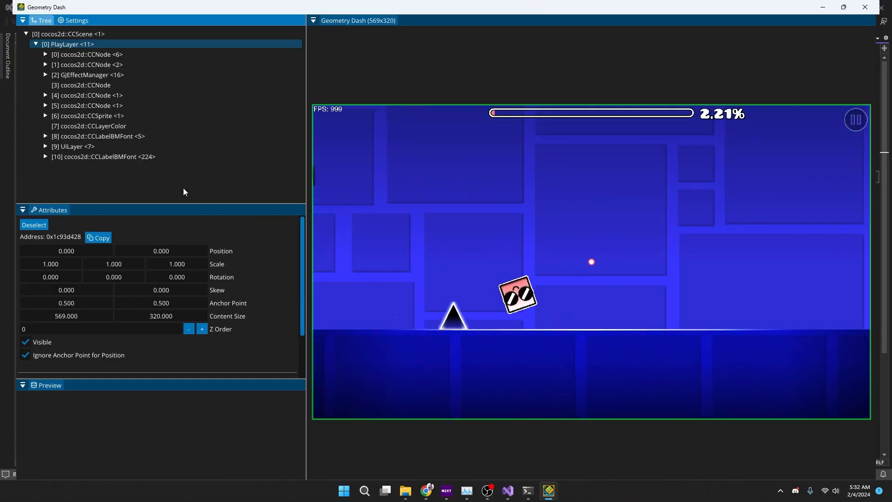
left_click(425, 489)
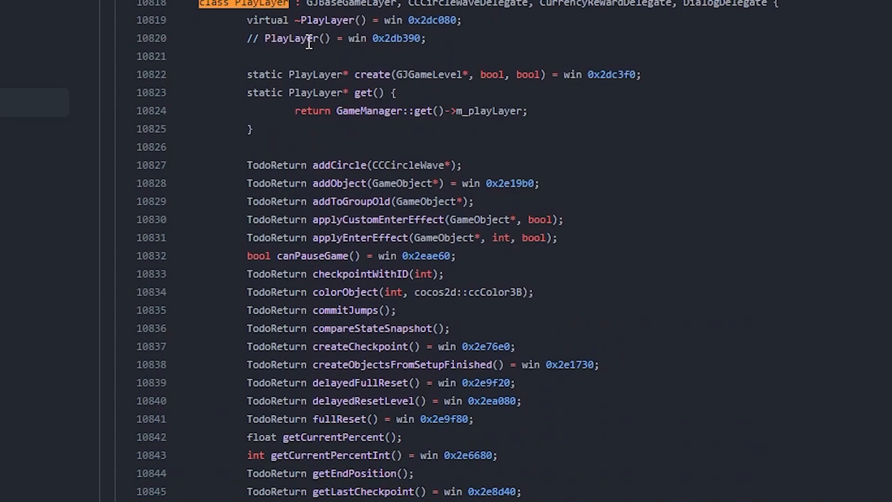
mouse_move(467, 62)
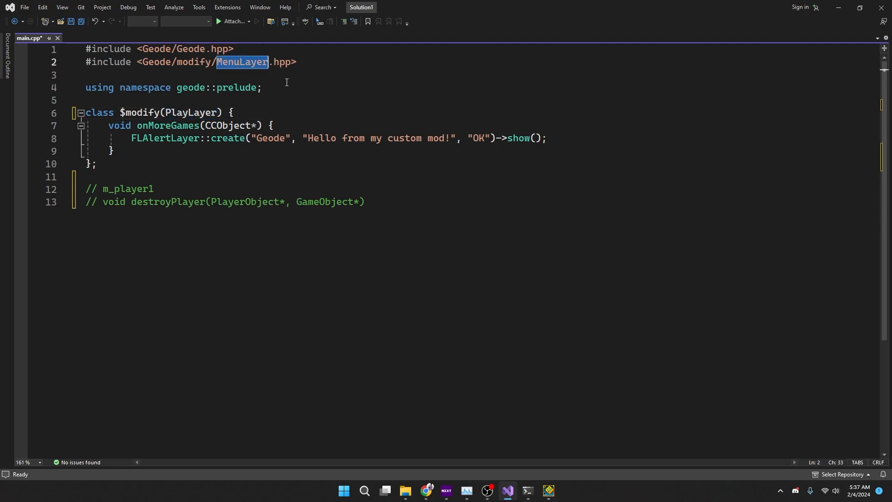
Include PlayLayer.hpp and hook destroyPlayer(PlayerObject*, GameObject*) with an empty body, dropping the original call
type("PlayLayer")
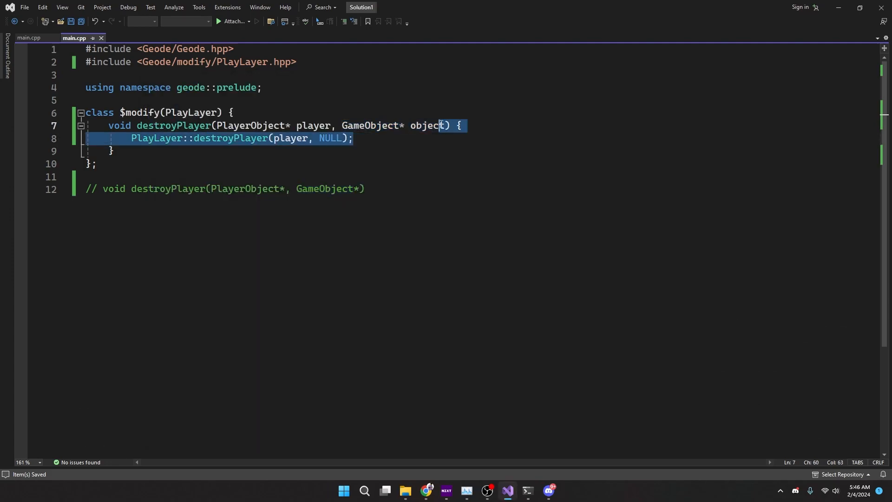
key("Delete")
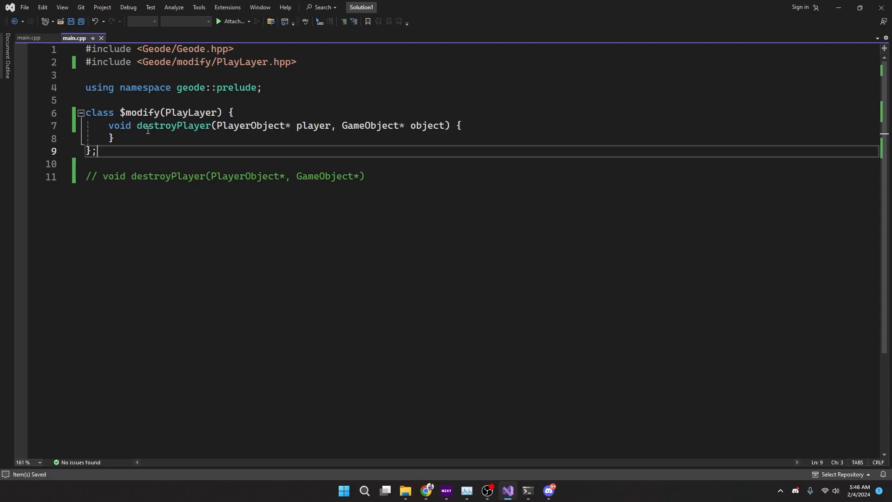
double_click(173, 125)
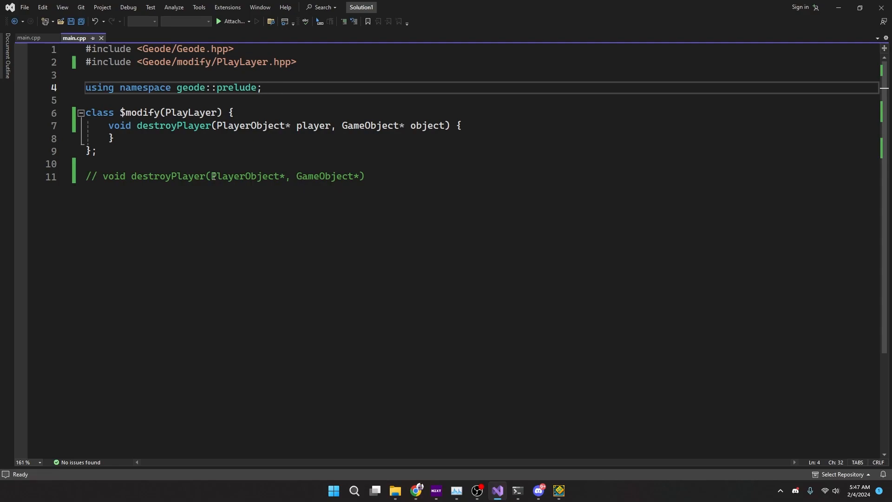
Relaunch Geometry Dash with the NoClip mod loaded and hit Play on the main menu
double_click(168, 176)
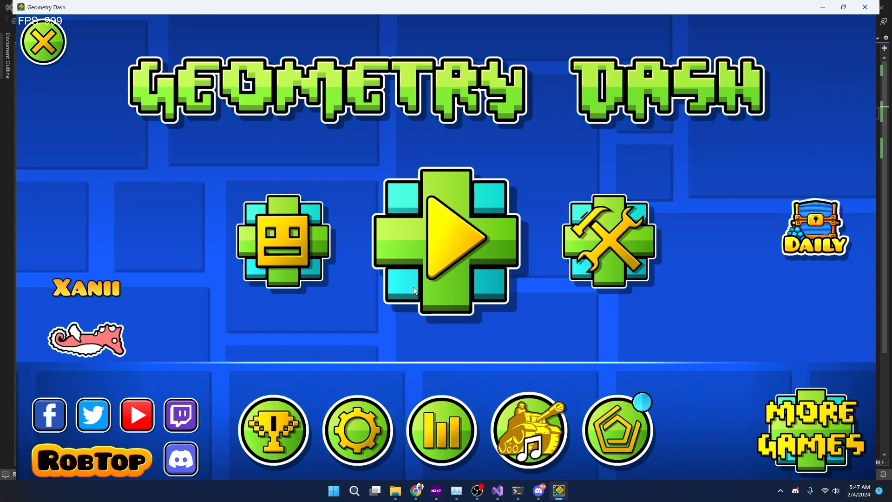
left_click(446, 239)
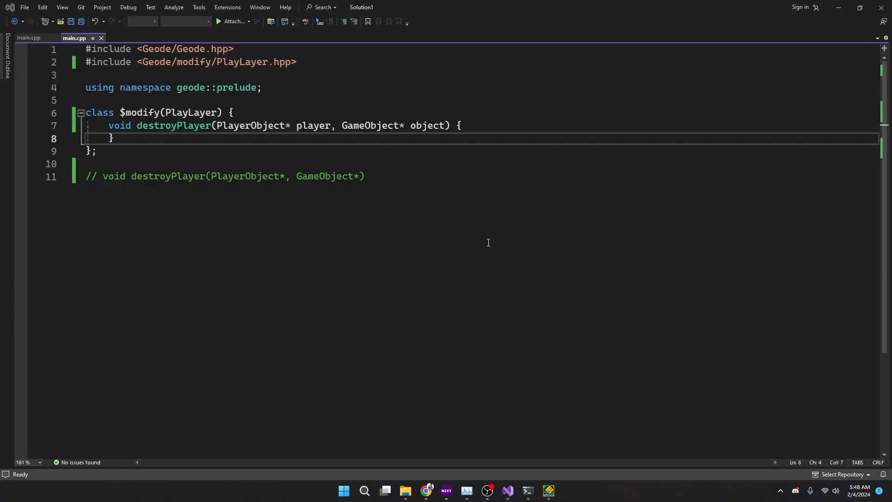
mouse_move(400, 257)
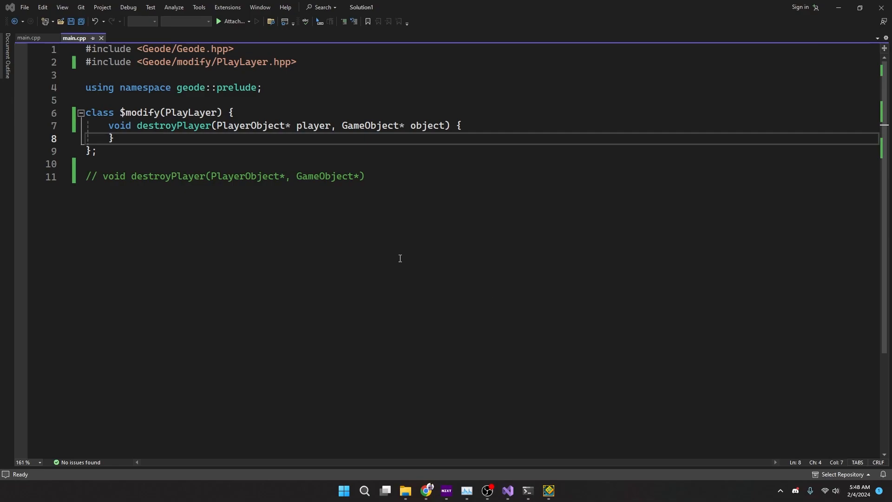
mouse_move(751, 448)
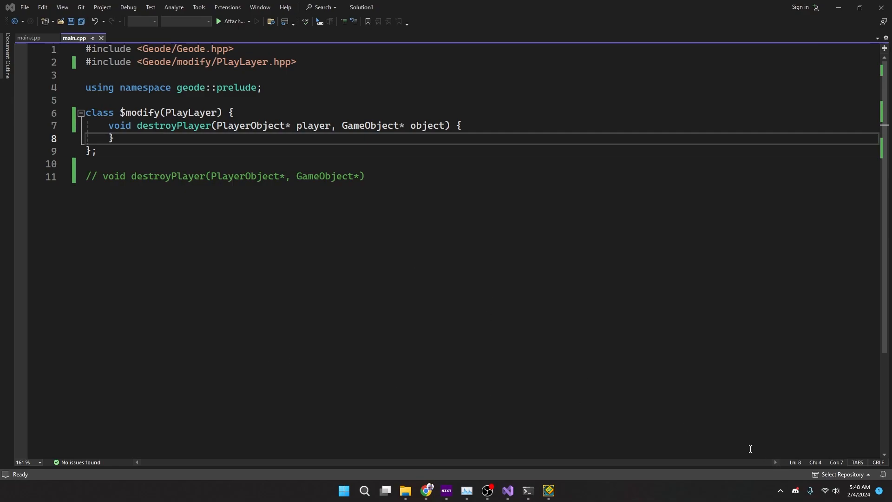
mouse_move(795, 490)
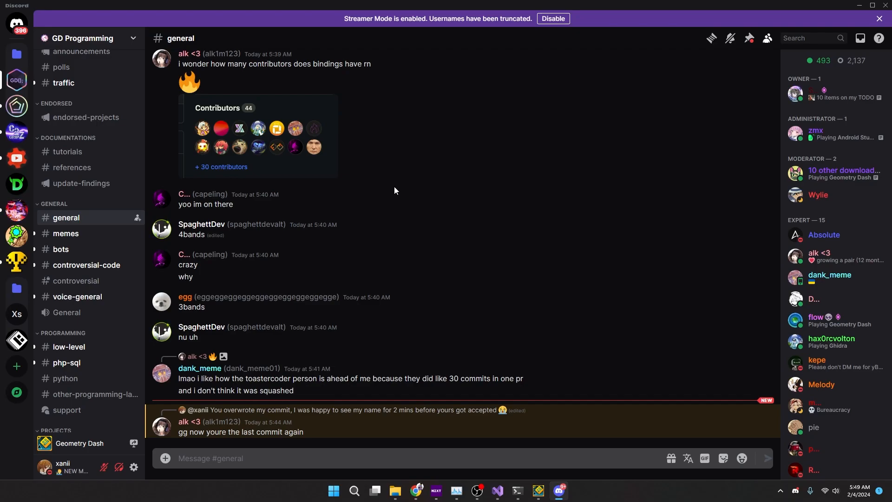
mouse_move(17, 106)
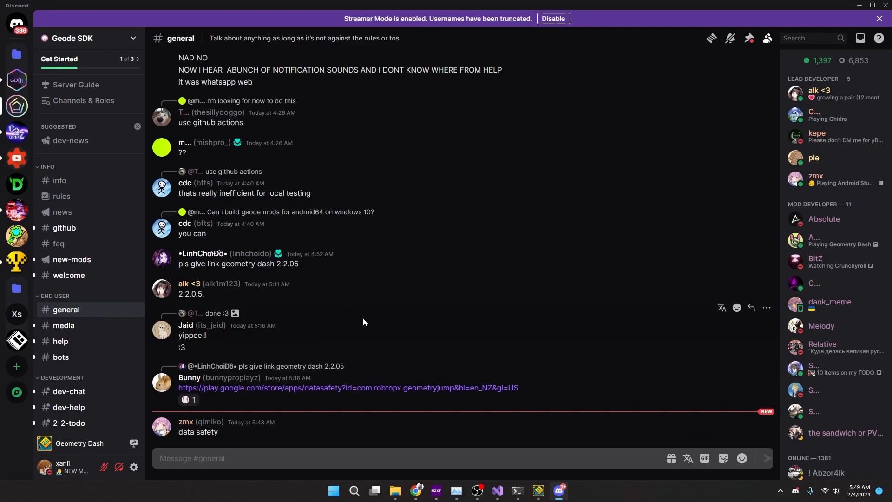
After checking the Geode SDK #general channel, return to the running Geometry Dash level
left_click(548, 491)
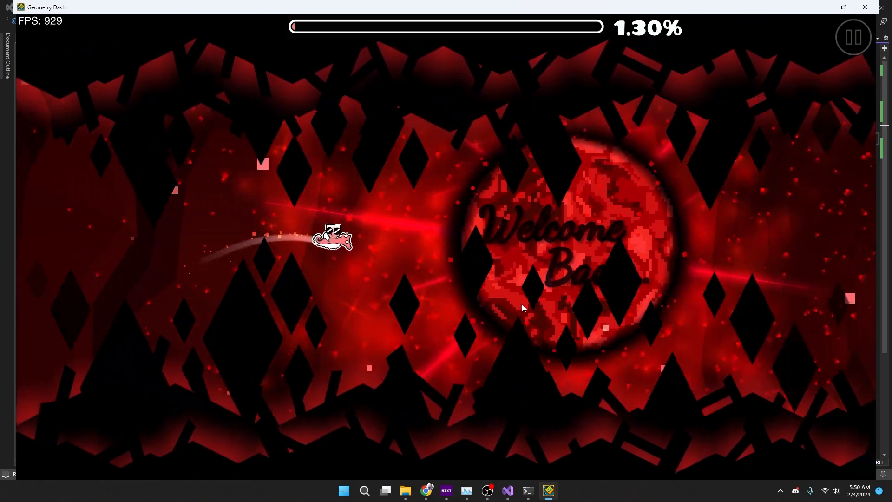